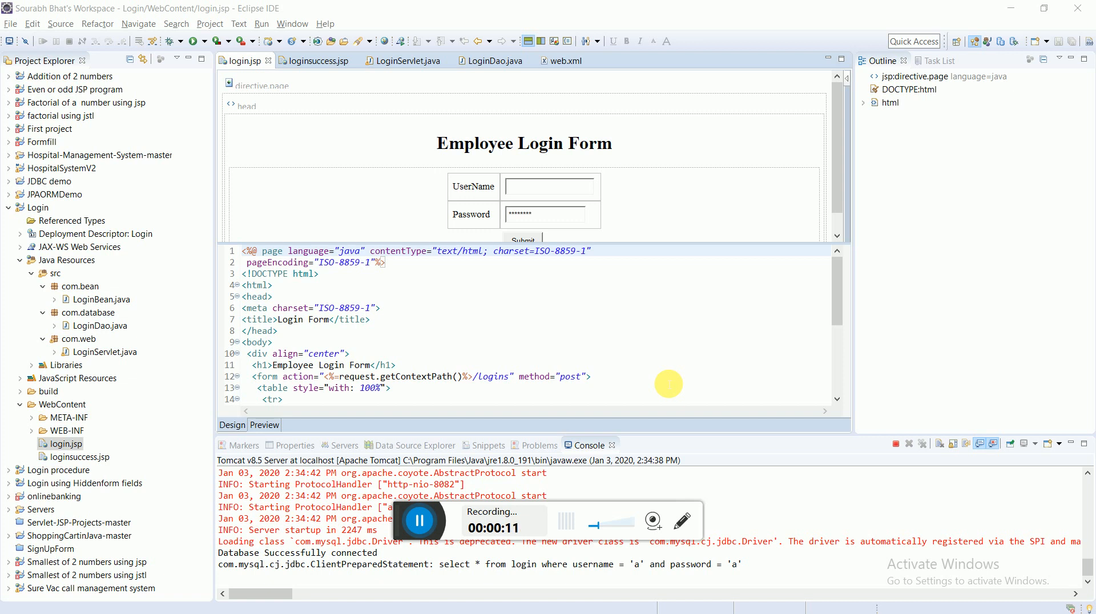
{"action": "mouse_move", "coordinate": [353, 277]}
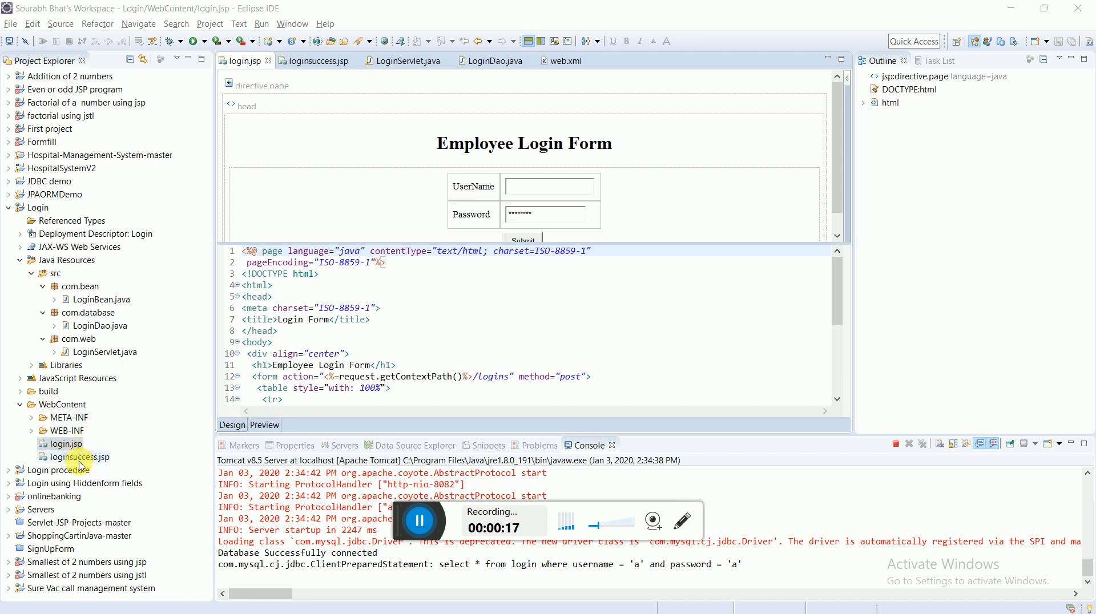
{"action": "mouse_move", "coordinate": [106, 347]}
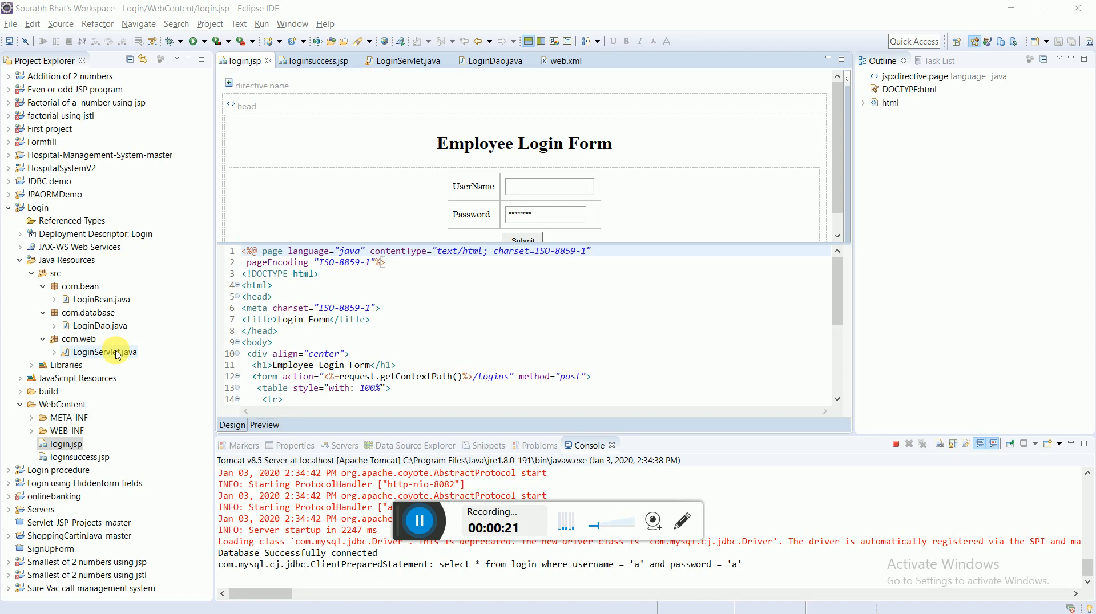
{"action": "mouse_move", "coordinate": [114, 347]}
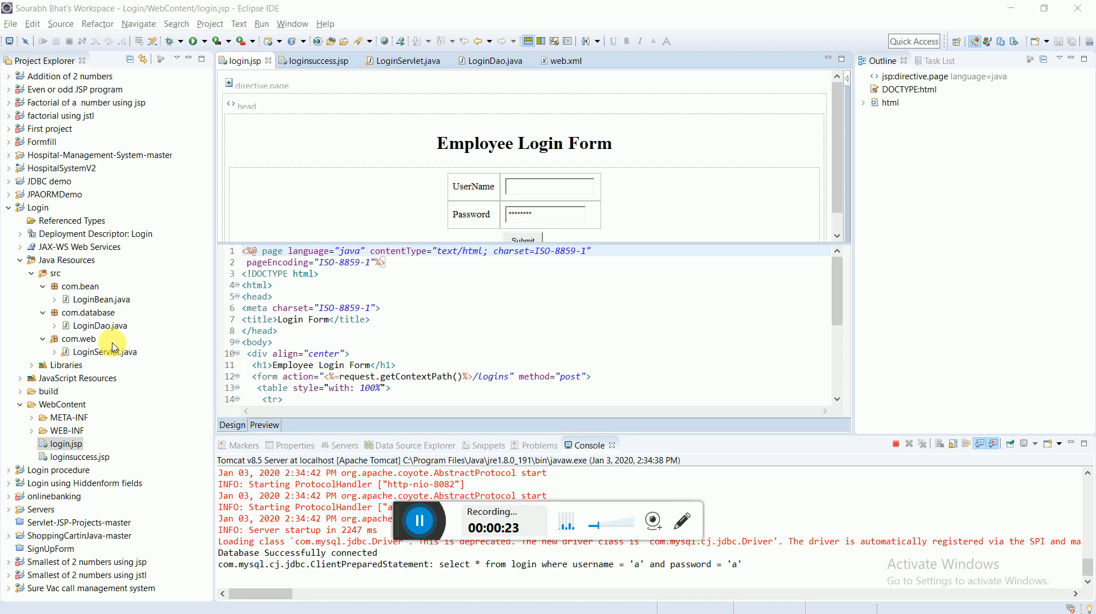
{"action": "mouse_move", "coordinate": [103, 325]}
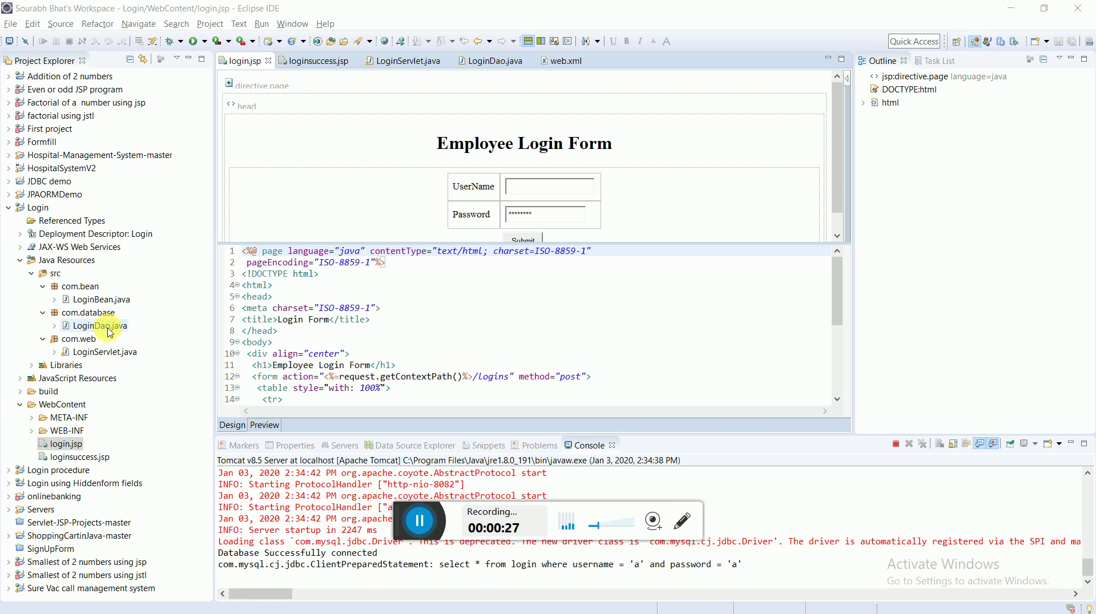
{"action": "mouse_move", "coordinate": [100, 293]}
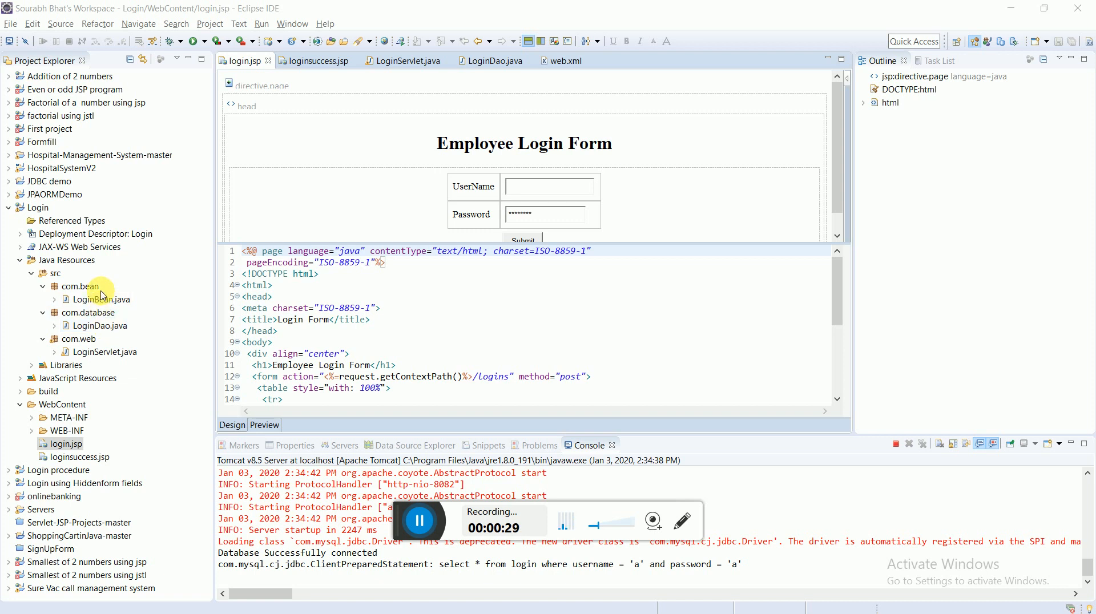
{"action": "mouse_move", "coordinate": [109, 351]}
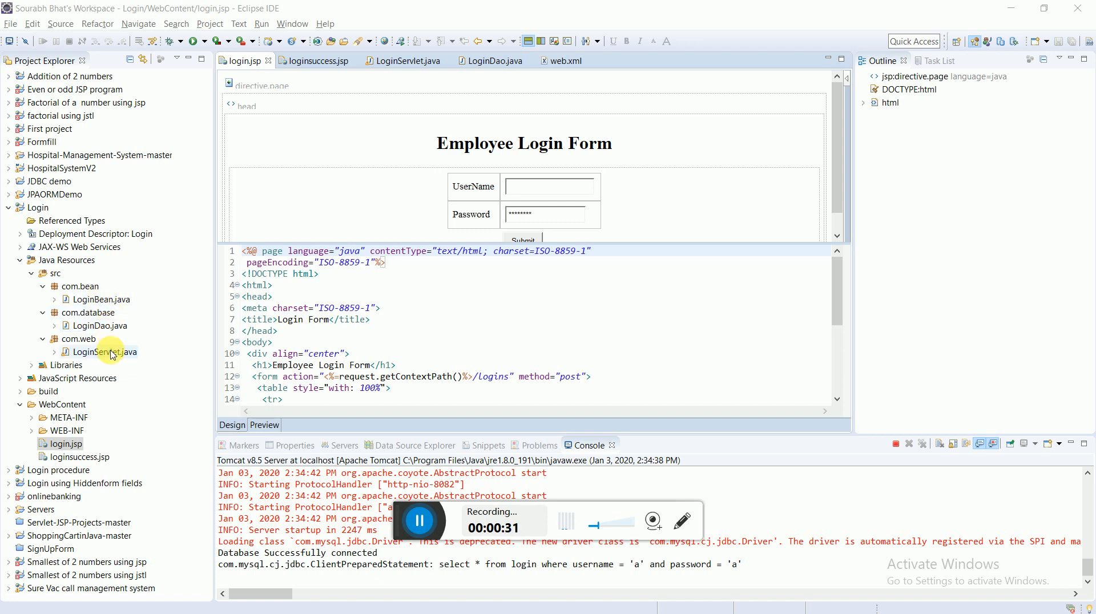
{"action": "mouse_move", "coordinate": [89, 444]}
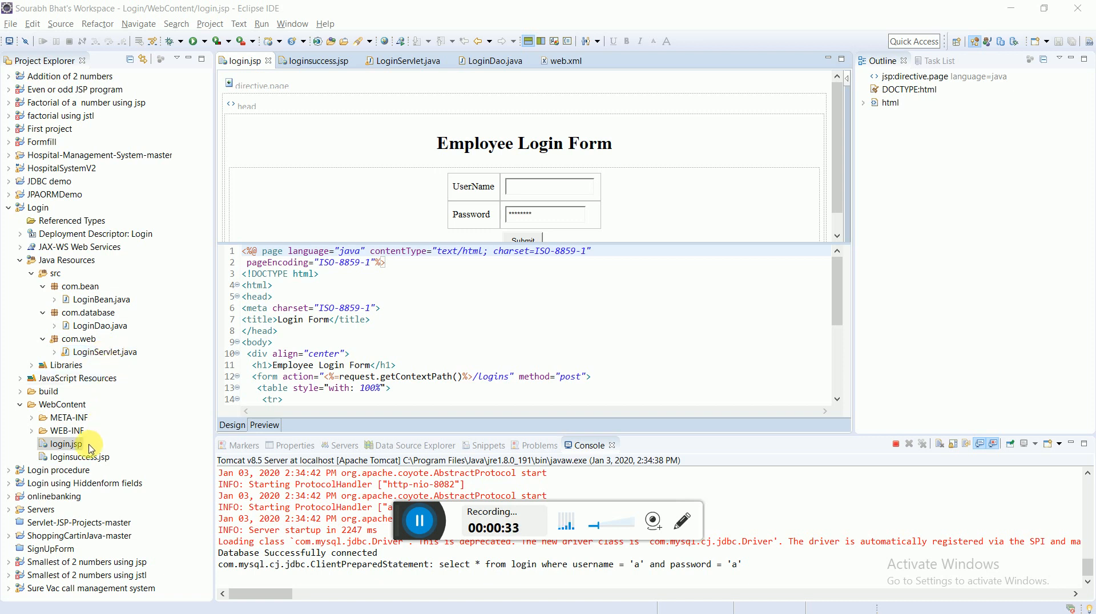
{"action": "mouse_move", "coordinate": [456, 303]}
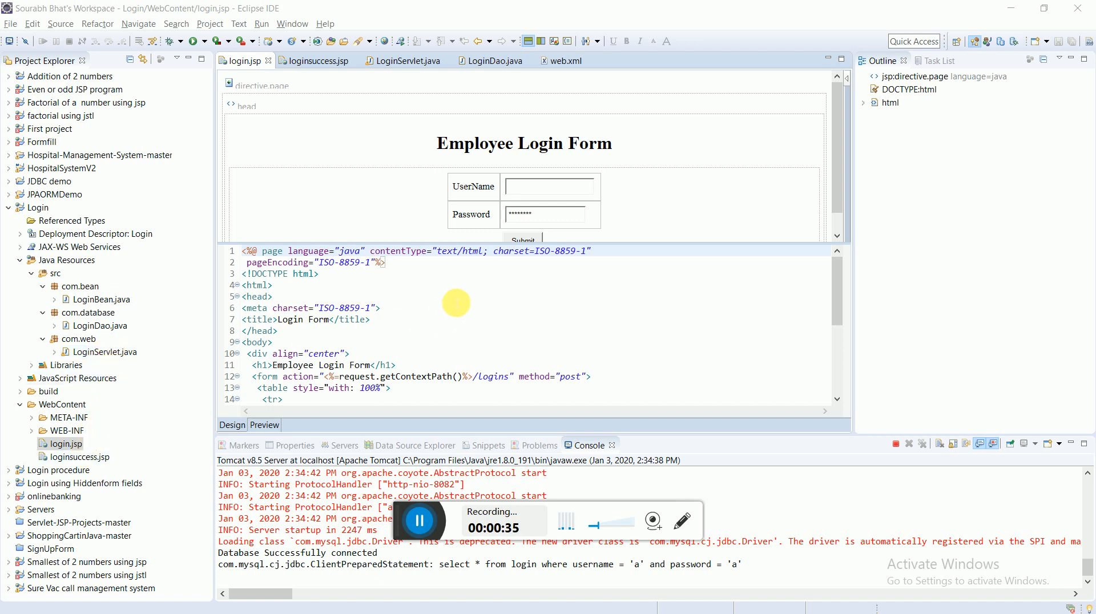
{"action": "mouse_move", "coordinate": [550, 316]}
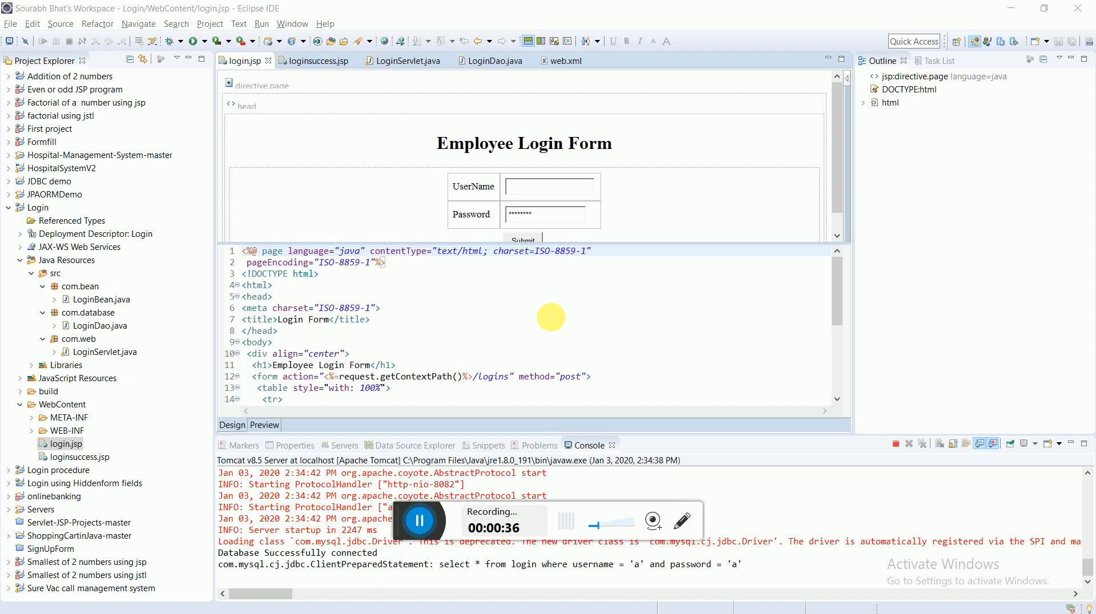
Bring up the LoginServlet.java source with its doPost validation and redirect
{"action": "scroll", "scroll_direction": "down", "scroll_amount": 3}
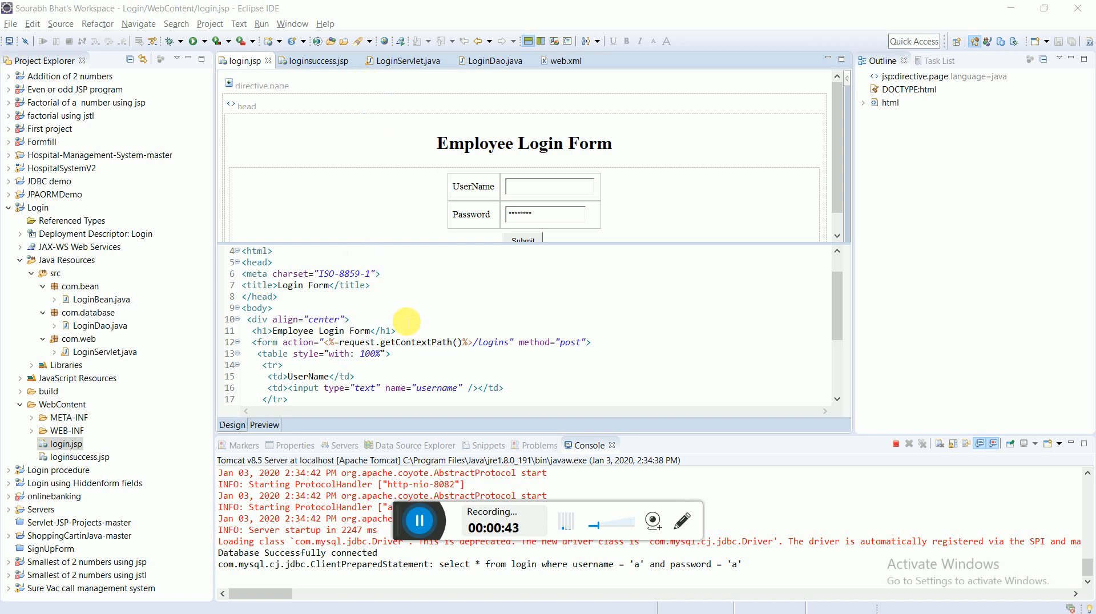
{"action": "scroll", "scroll_direction": "down", "scroll_amount": 3}
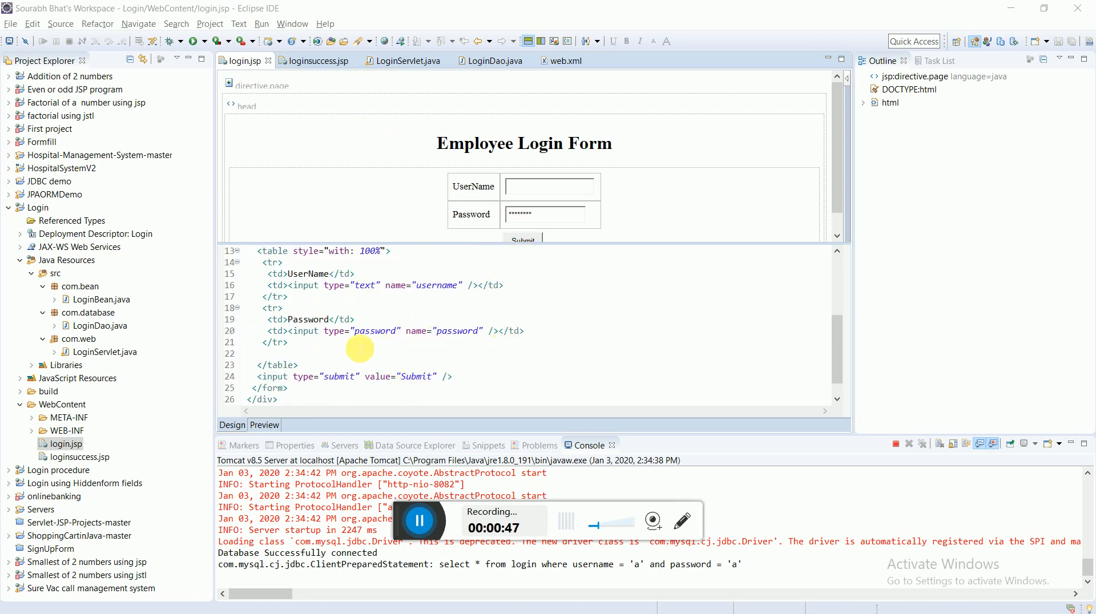
{"action": "scroll", "scroll_direction": "up", "scroll_amount": 3}
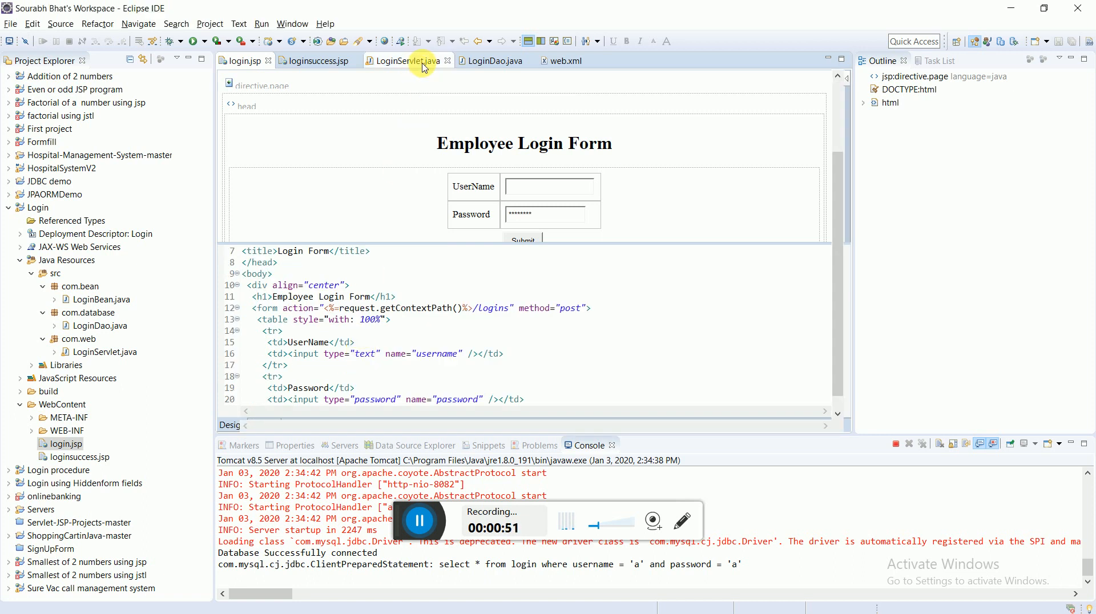
{"action": "left_click", "coordinate": [406, 61]}
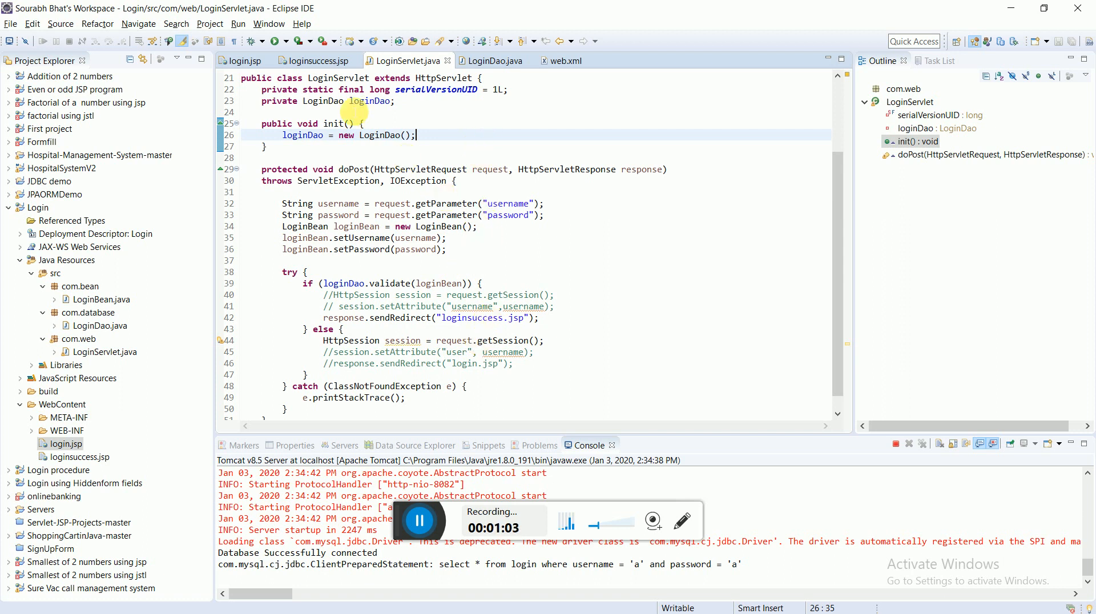
View loginsuccess.jsp and focus its source showing the success heading
{"action": "left_click", "coordinate": [318, 60]}
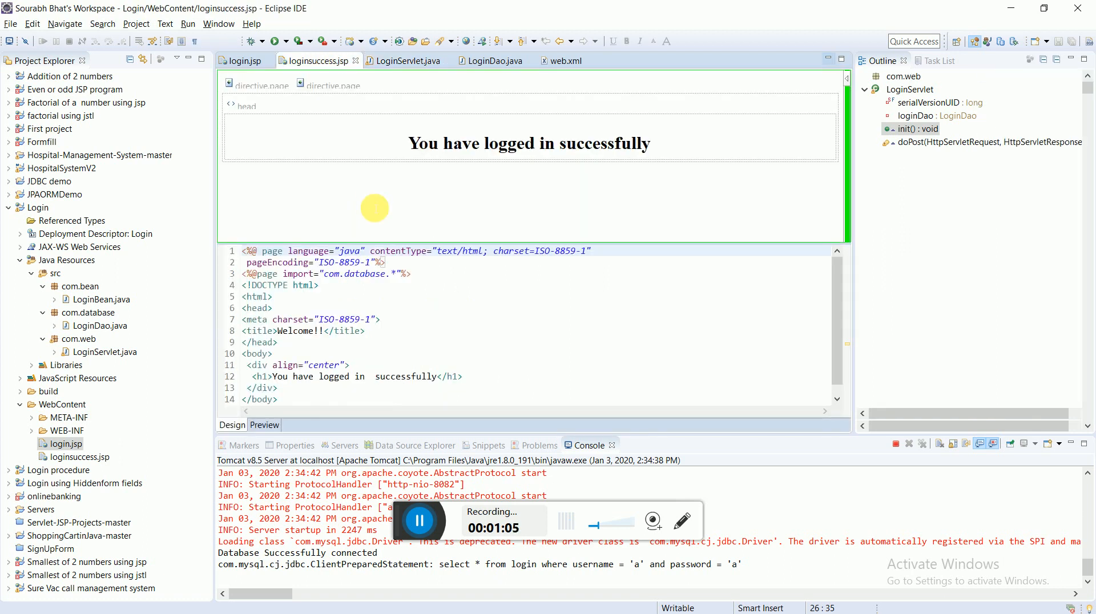
{"action": "left_click", "coordinate": [344, 319]}
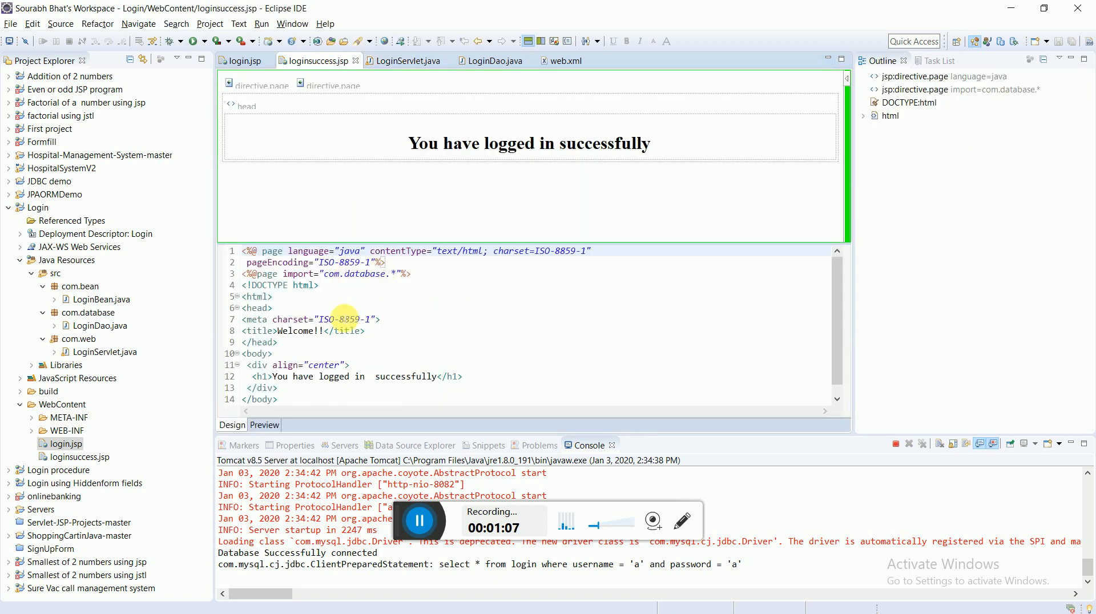
{"action": "mouse_move", "coordinate": [383, 348]}
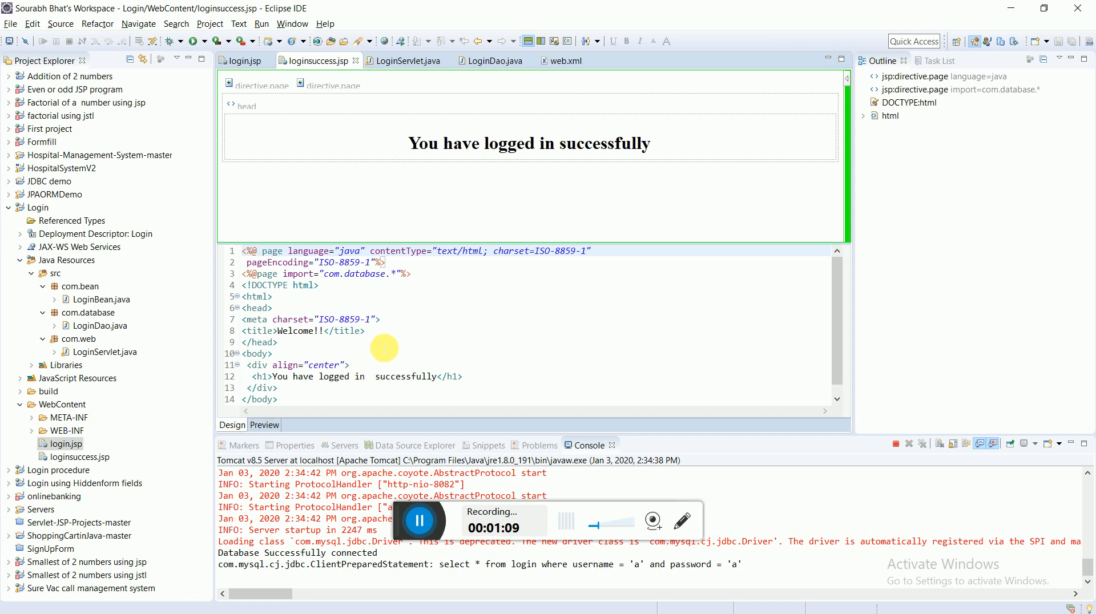
{"action": "mouse_move", "coordinate": [493, 84]}
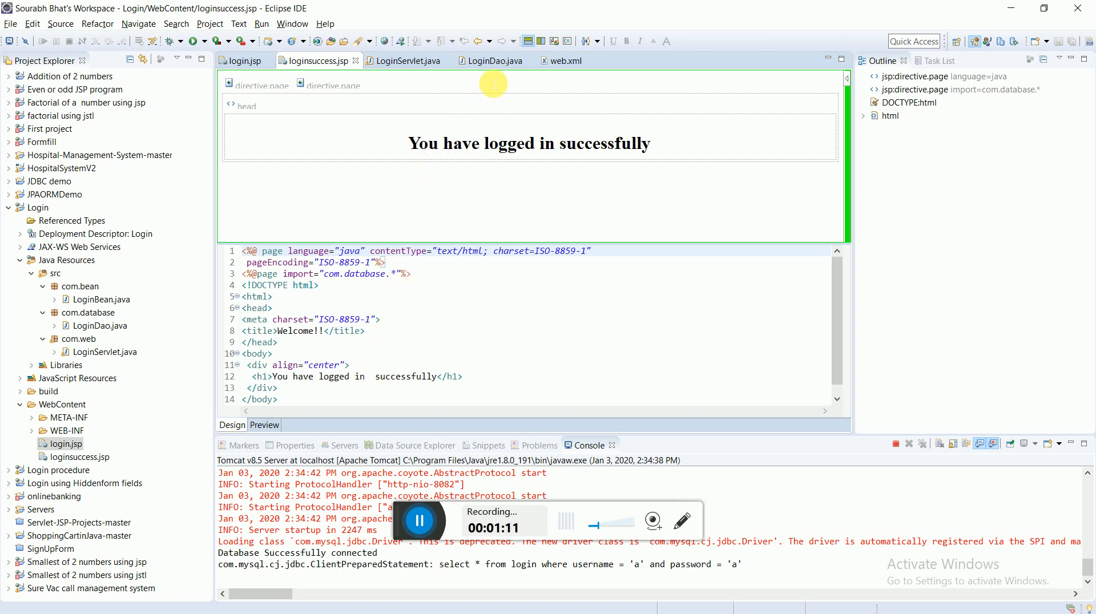
{"action": "mouse_move", "coordinate": [200, 189]}
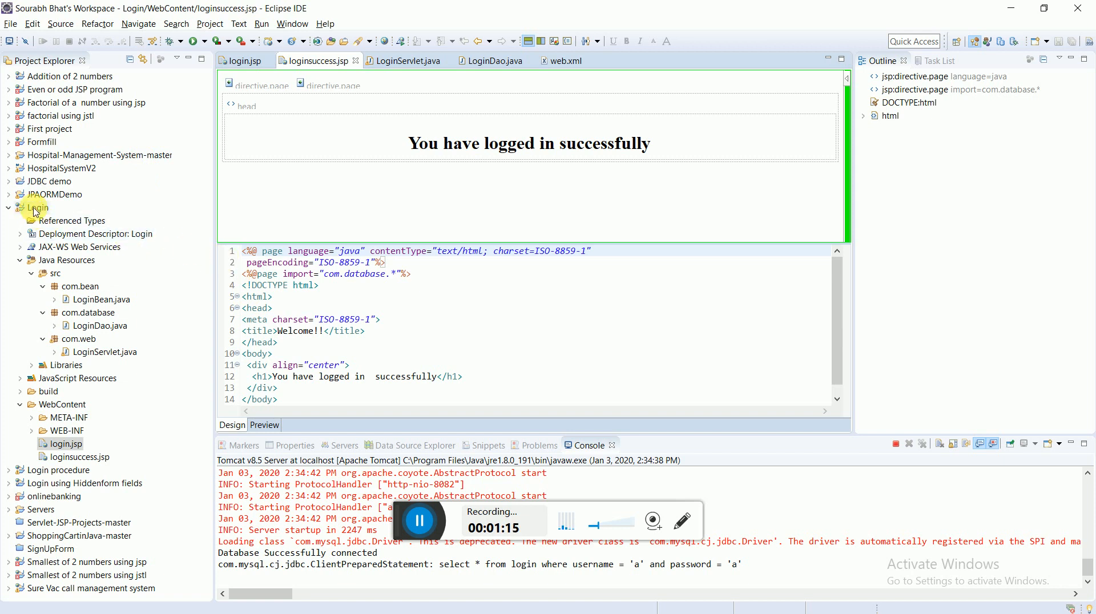
Run the Login project on the Tomcat v8.5 server to load the Employee Login Form
{"action": "right_click", "coordinate": [34, 208]}
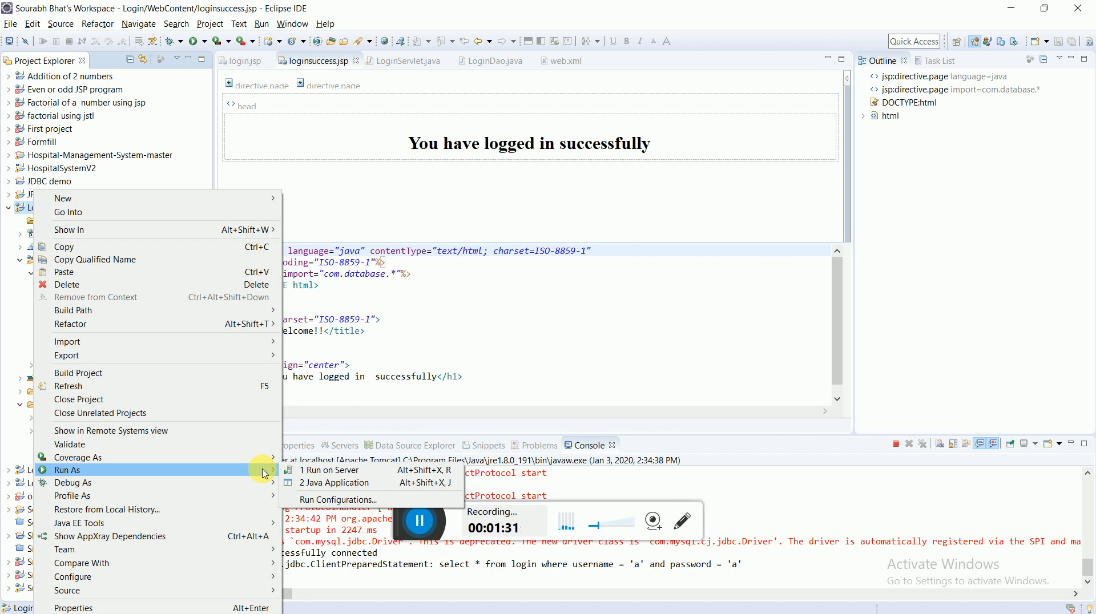
{"action": "left_click", "coordinate": [331, 470]}
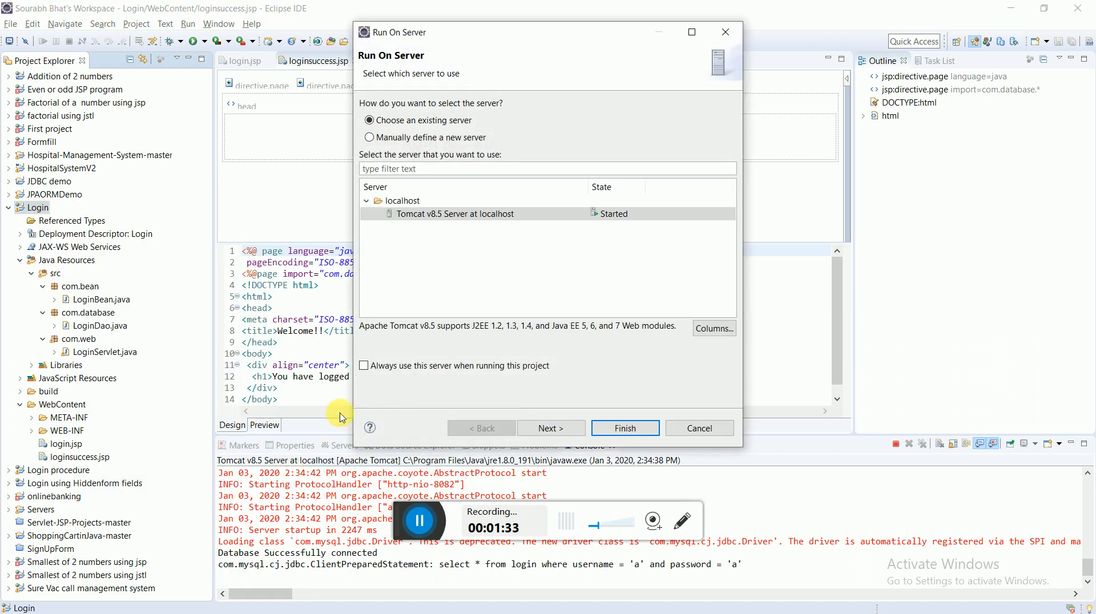
{"action": "mouse_move", "coordinate": [552, 428]}
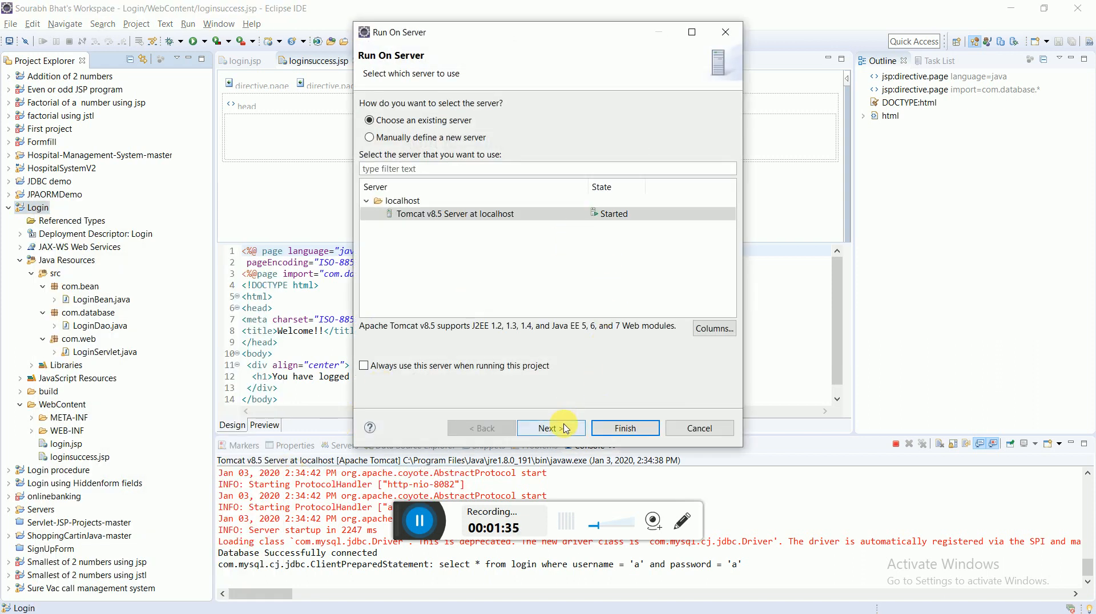
{"action": "left_click", "coordinate": [623, 429]}
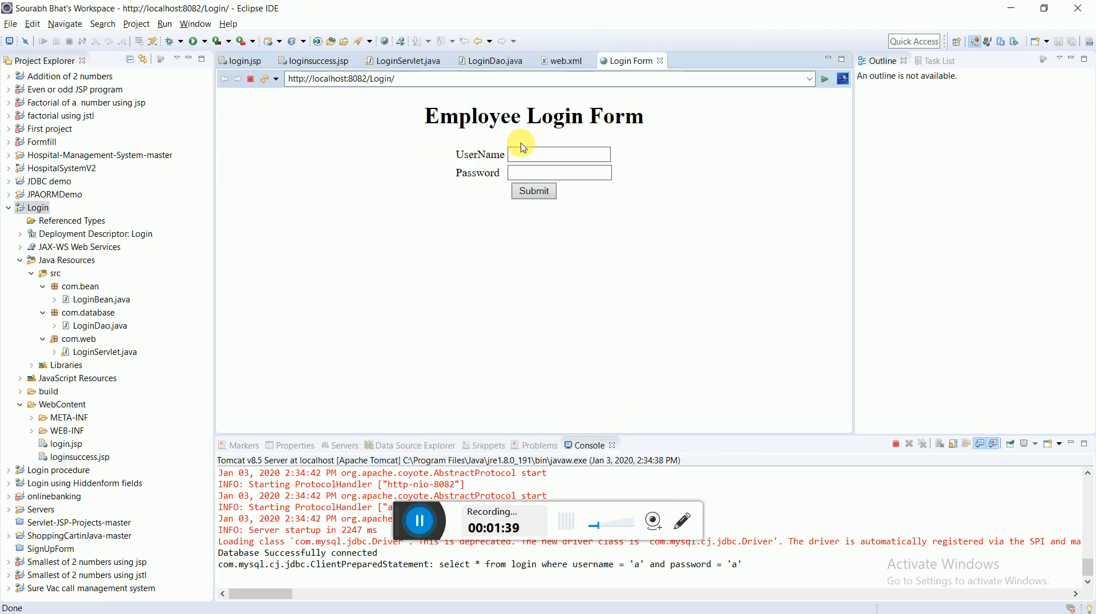
Log in with valid credentials a/a to reach the success page
{"action": "left_click", "coordinate": [558, 154]}
{"action": "type", "text": "a"}
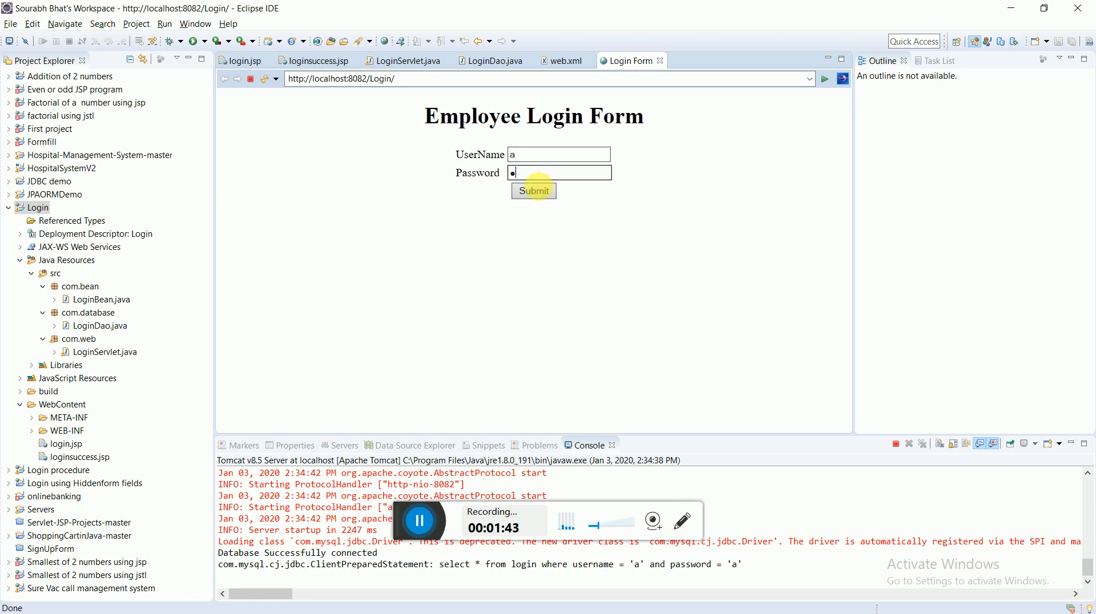
{"action": "left_click", "coordinate": [533, 189]}
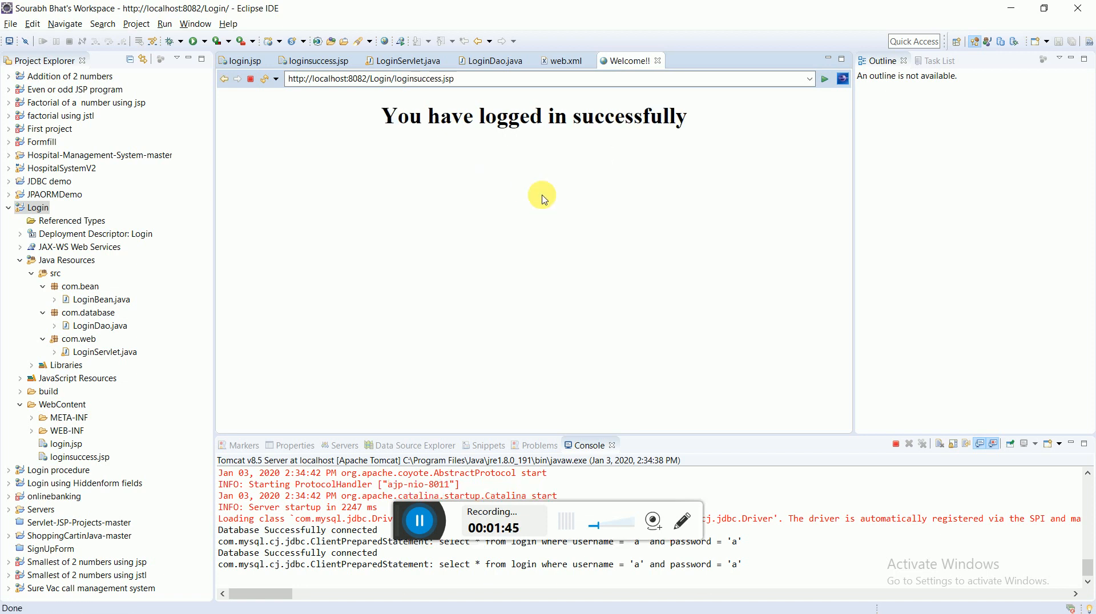
{"action": "mouse_move", "coordinate": [537, 83]}
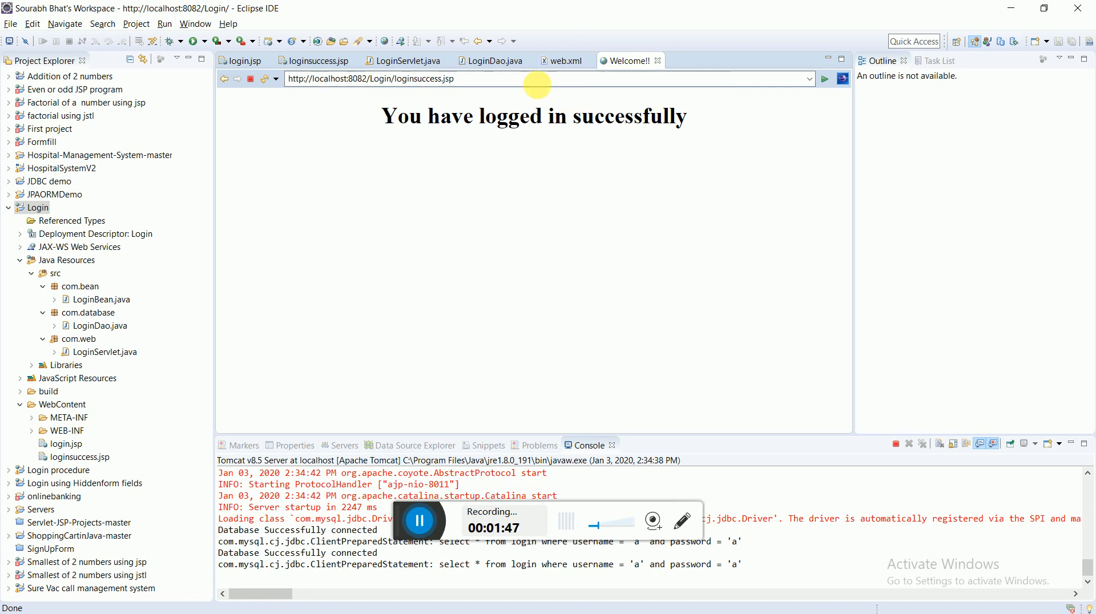
Relaunch on the server and log in as 'a' with a wrong password, giving a blank page
{"action": "left_click", "coordinate": [319, 61]}
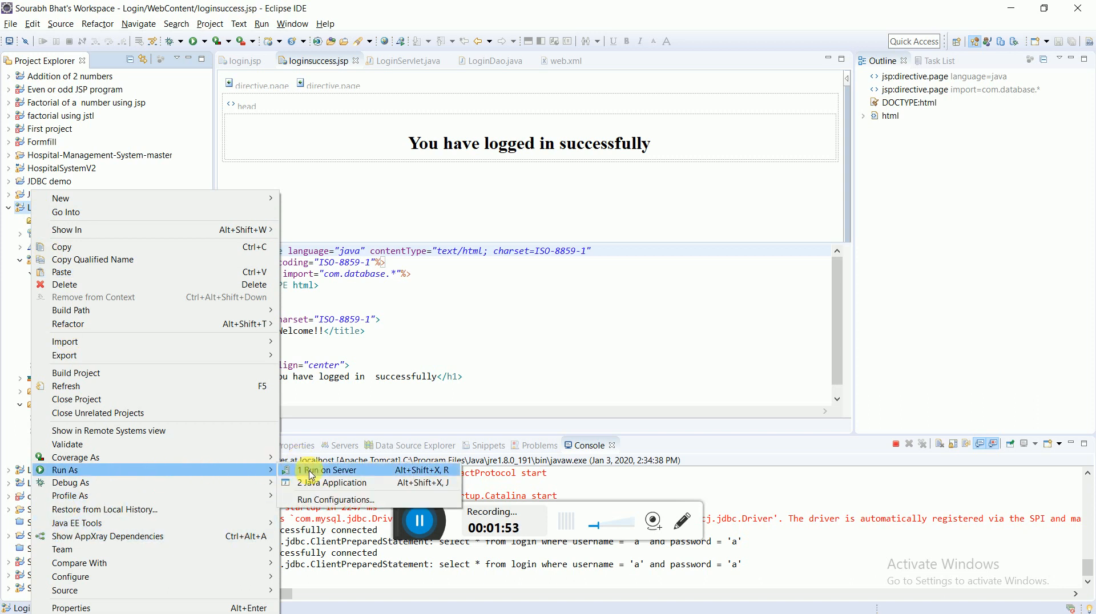
{"action": "left_click", "coordinate": [339, 469]}
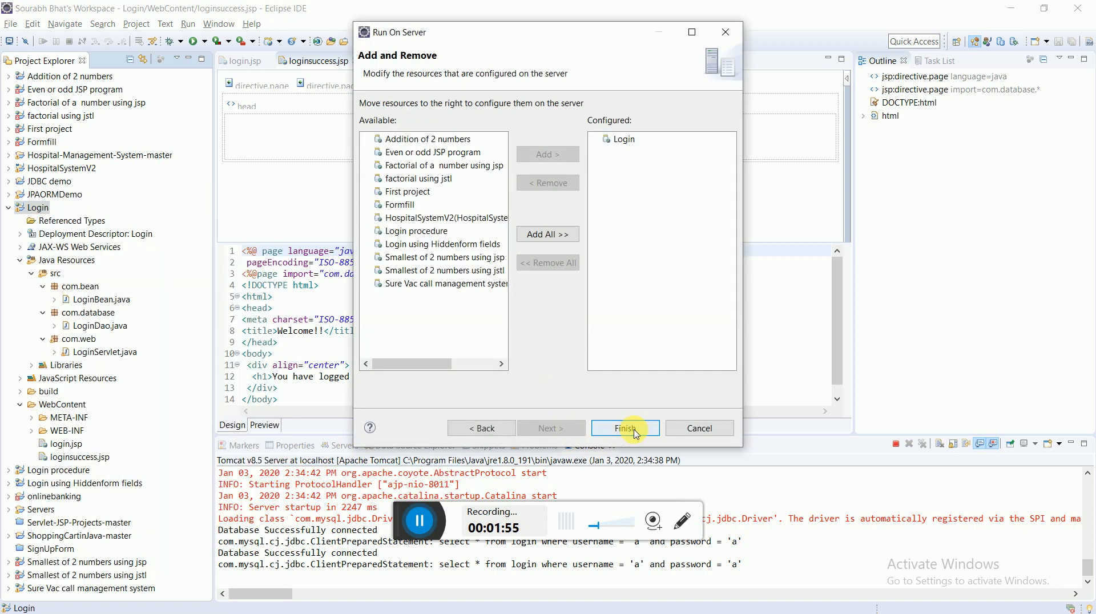
{"action": "left_click", "coordinate": [623, 428]}
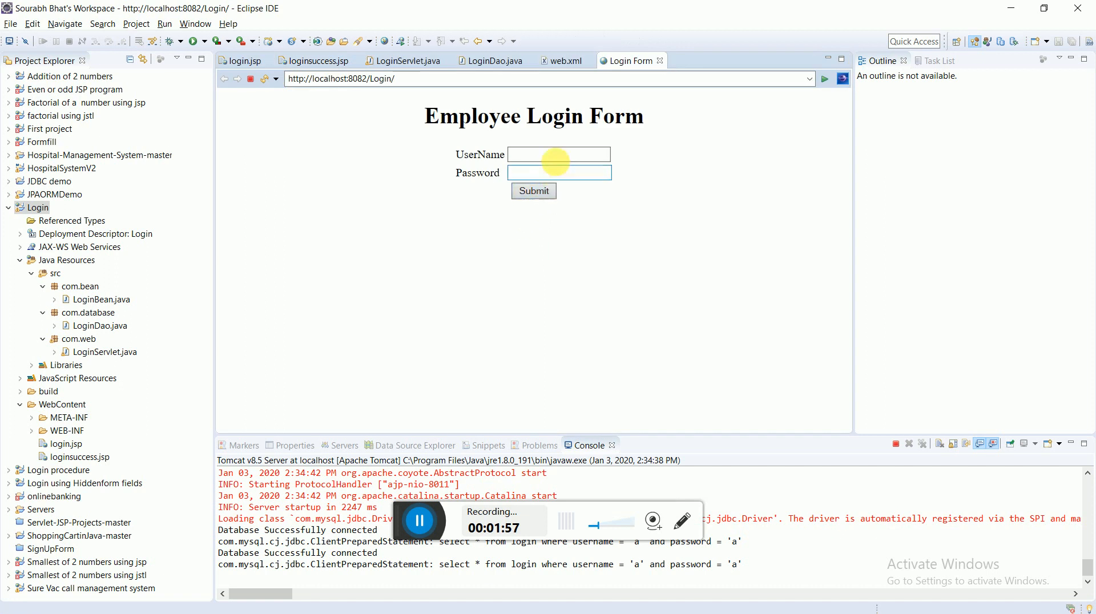
{"action": "type", "text": "a"}
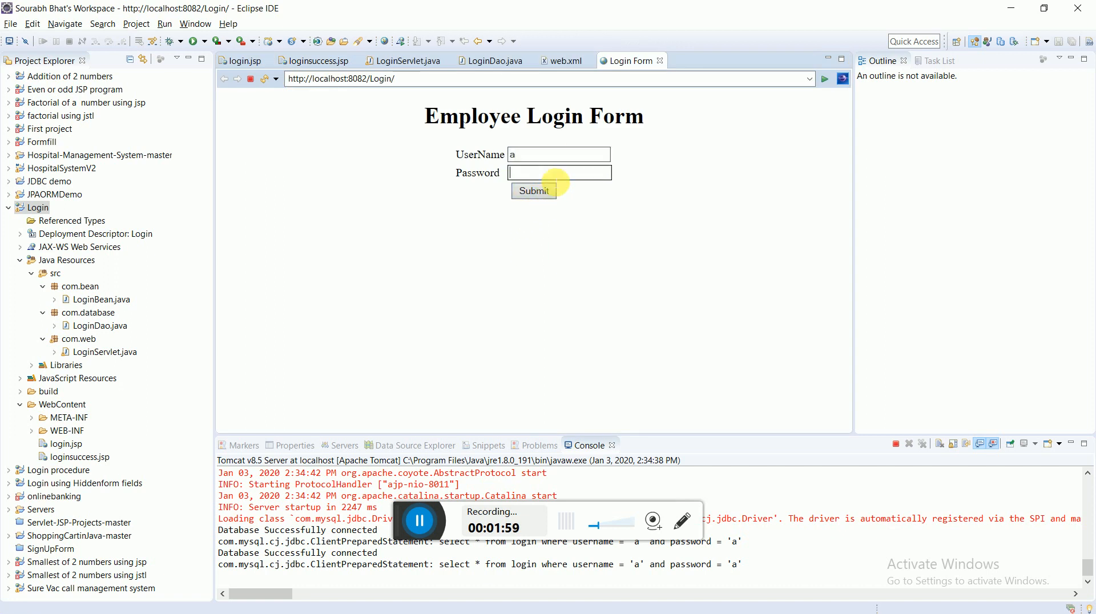
{"action": "left_click", "coordinate": [533, 191]}
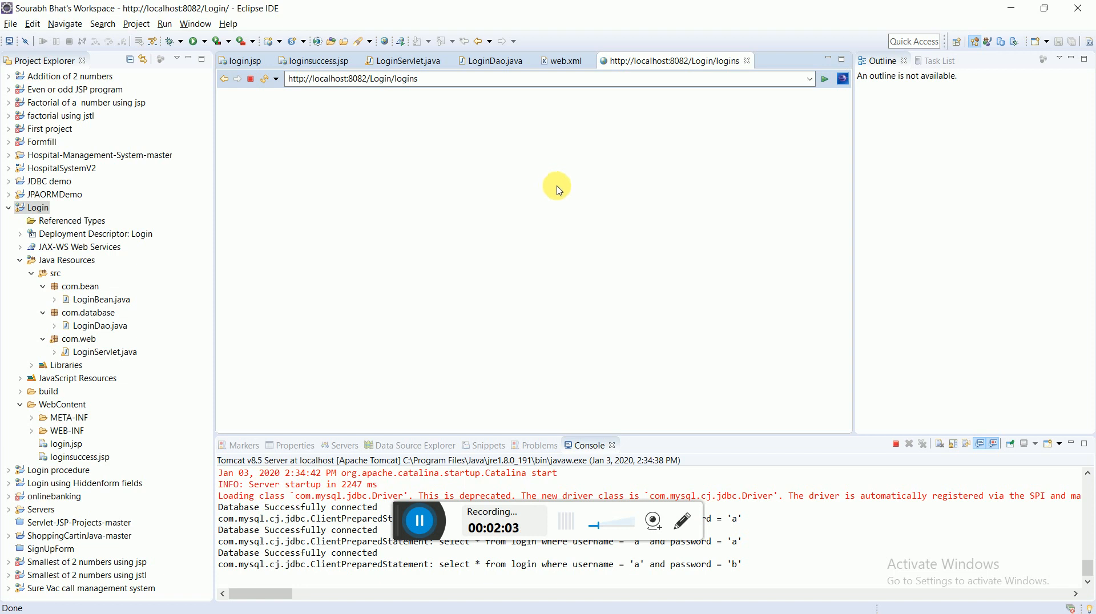
{"action": "mouse_move", "coordinate": [747, 61]}
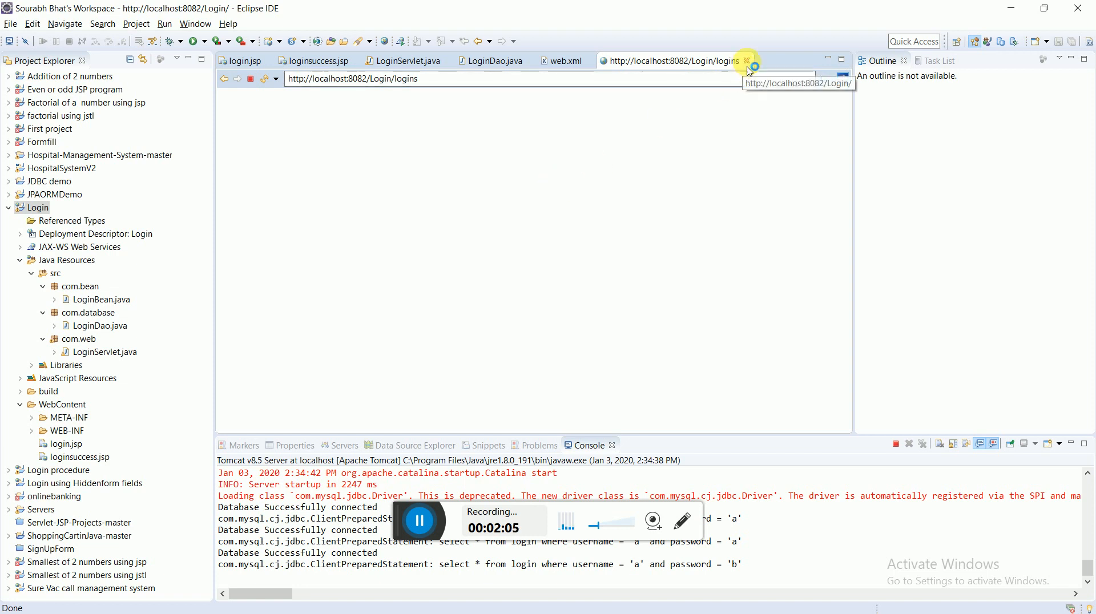
{"action": "mouse_move", "coordinate": [635, 427]}
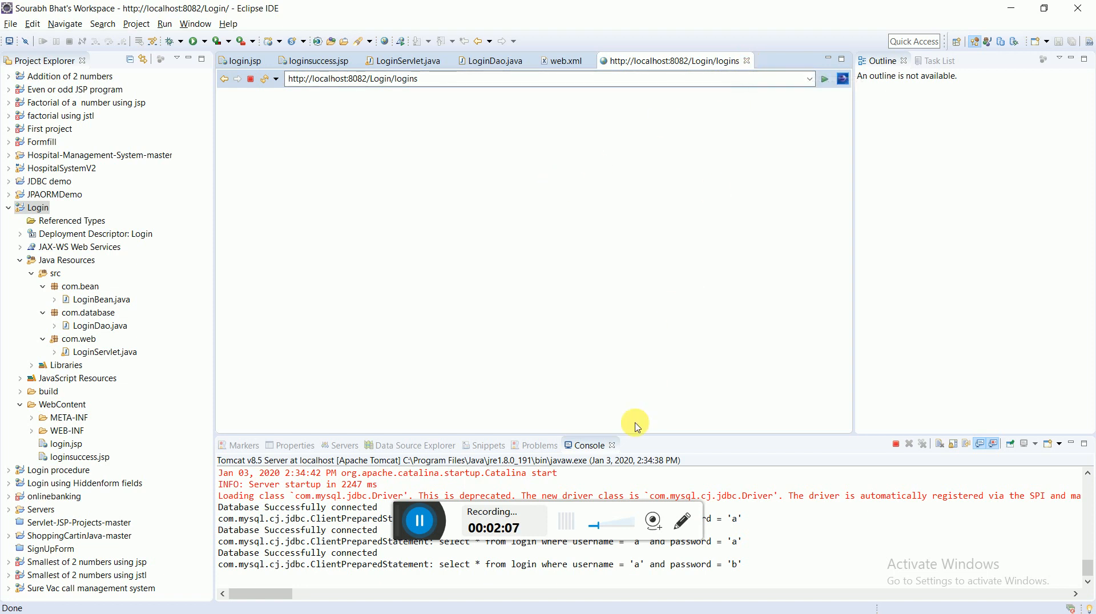
{"action": "mouse_move", "coordinate": [587, 440]}
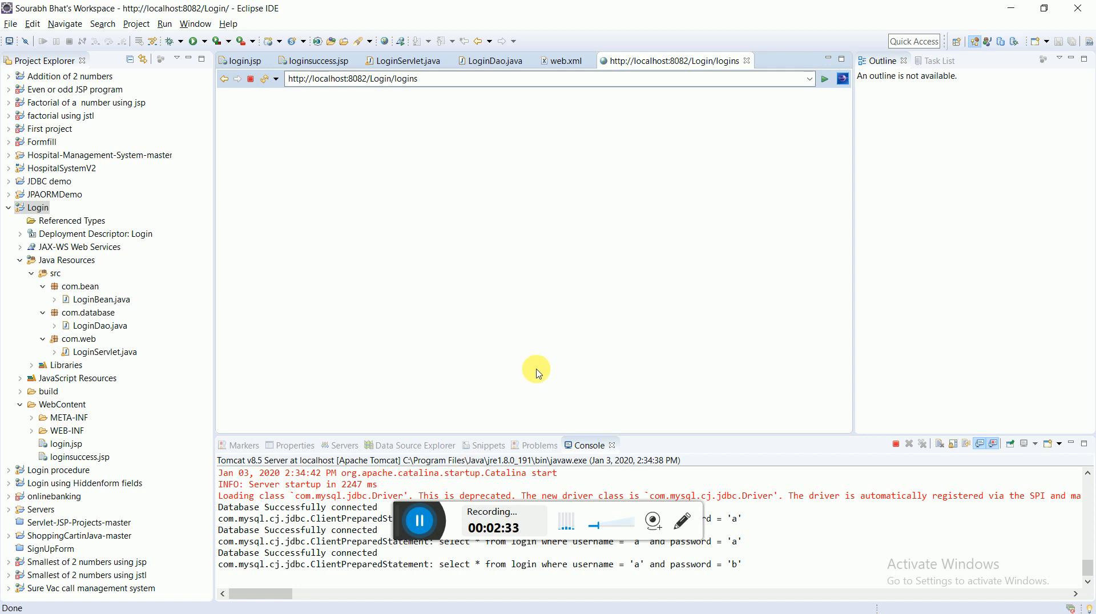
{"action": "mouse_move", "coordinate": [429, 496]}
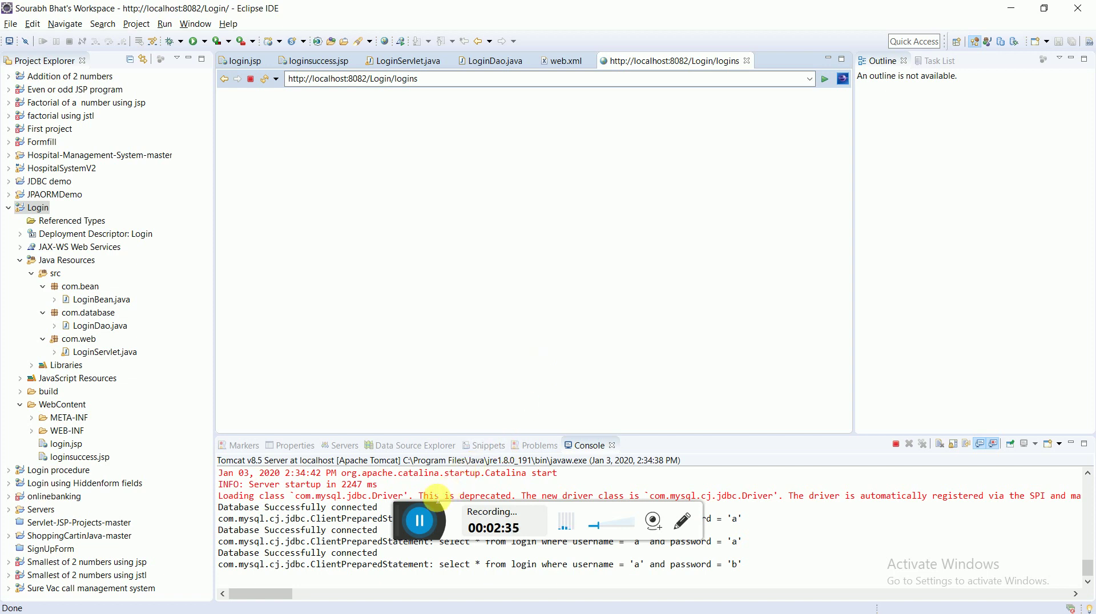